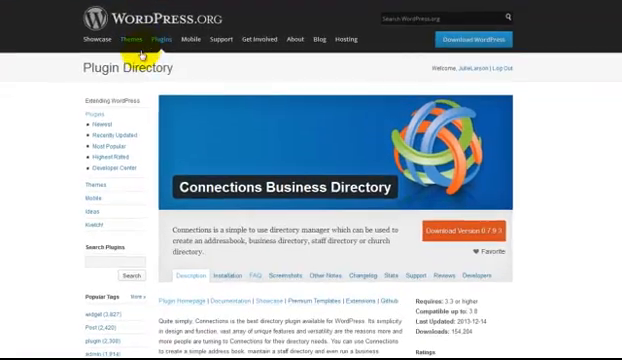
mouse_move(298, 162)
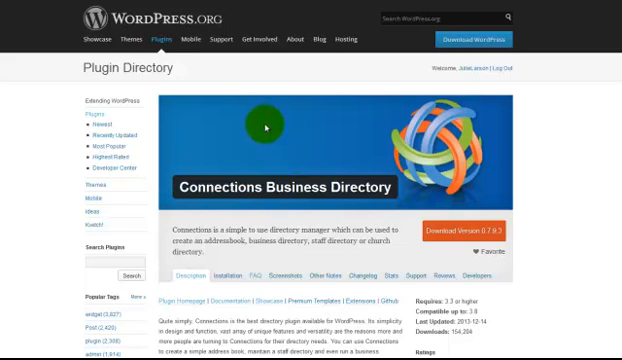
mouse_move(33, 186)
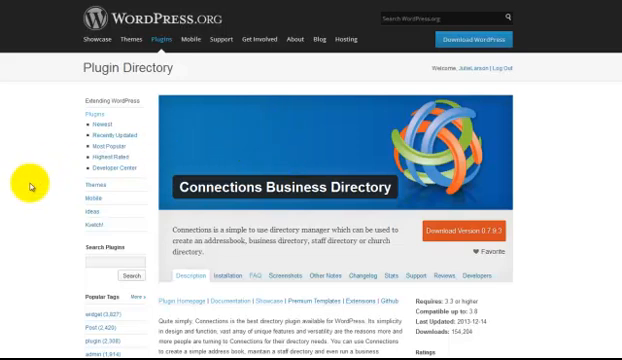
mouse_move(228, 143)
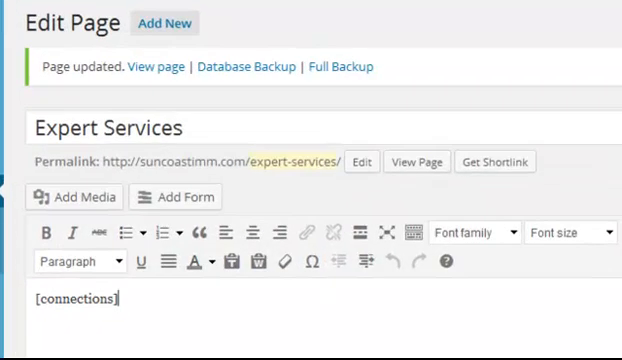
Select the whole [connections] shortcode in the Expert Services page editor.
double_click(71, 310)
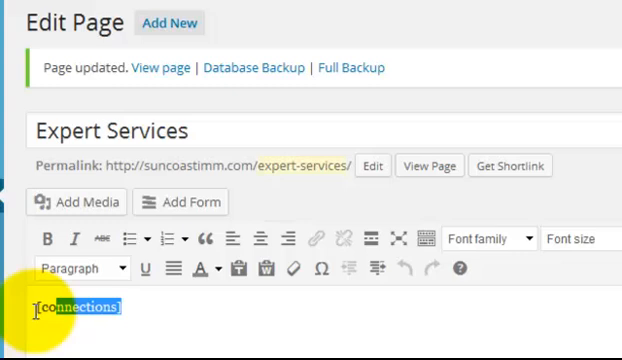
double_click(75, 307)
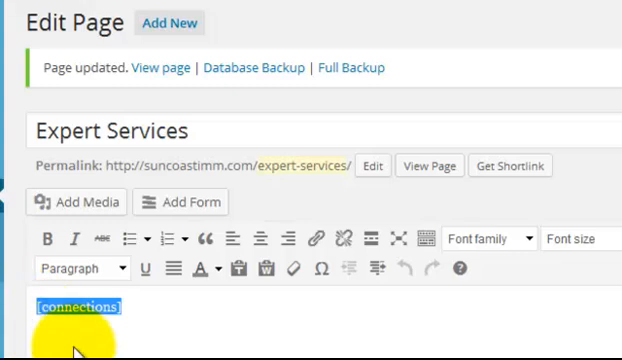
mouse_move(193, 130)
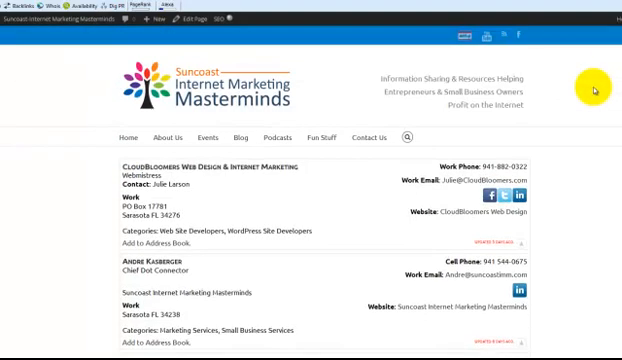
Scroll through the live Expert Services directory listing of member entries.
scroll(down, 3)
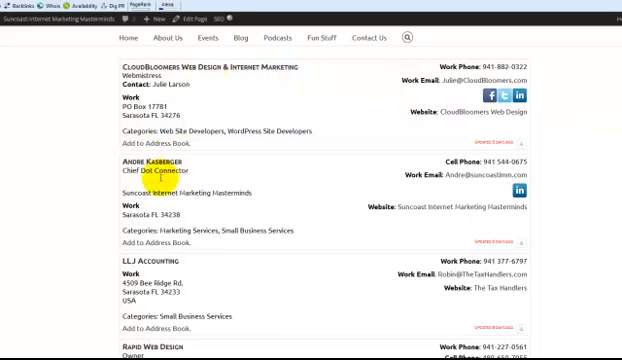
scroll(down, 3)
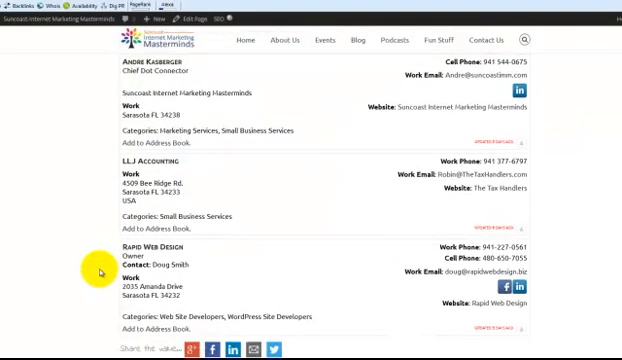
scroll(up, 3)
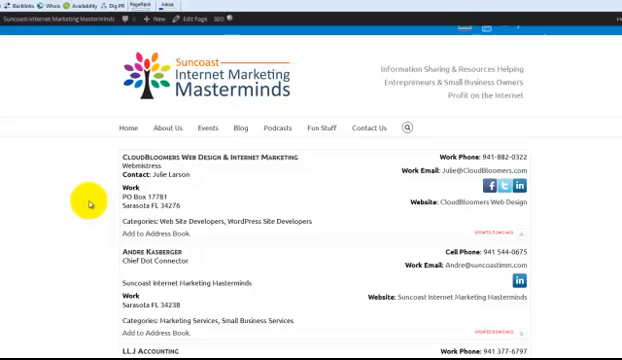
scroll(down, 3)
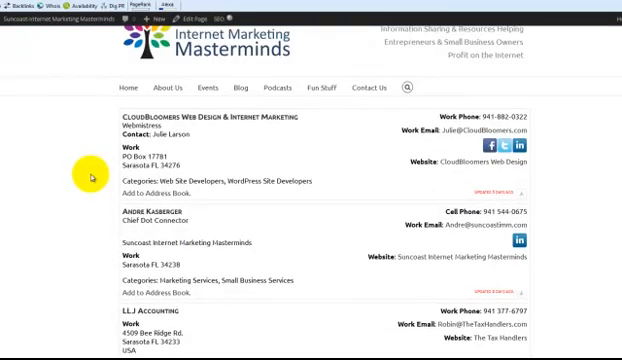
mouse_move(318, 113)
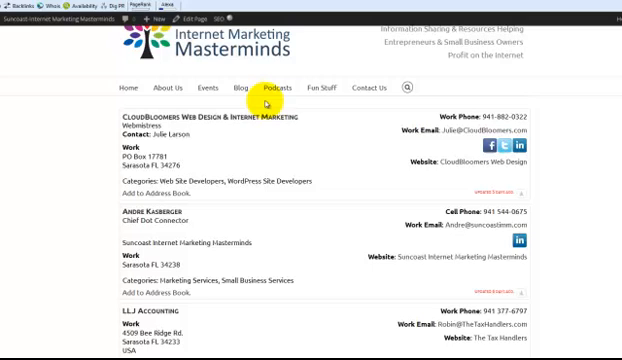
mouse_move(225, 139)
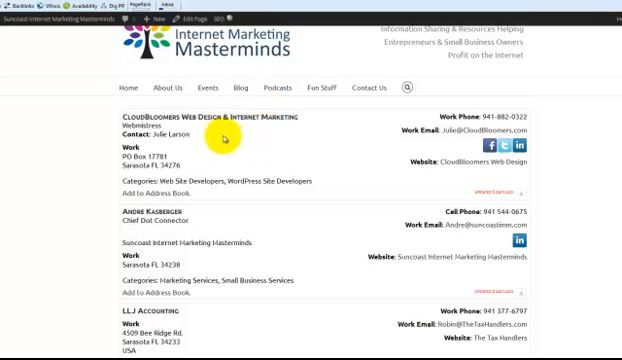
mouse_move(177, 160)
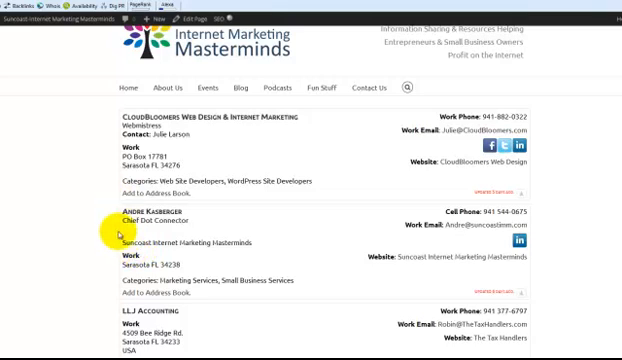
mouse_move(283, 155)
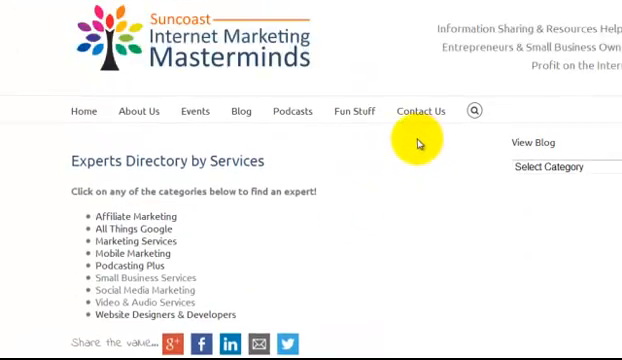
mouse_move(78, 205)
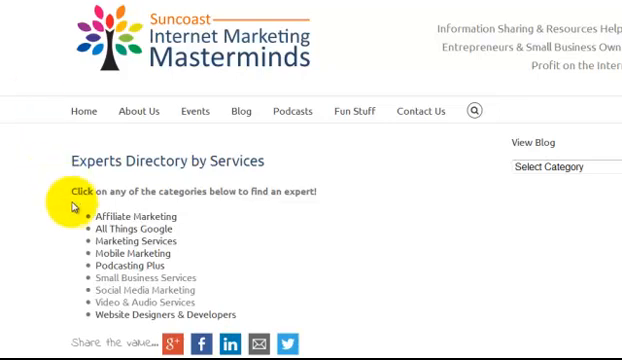
mouse_move(132, 216)
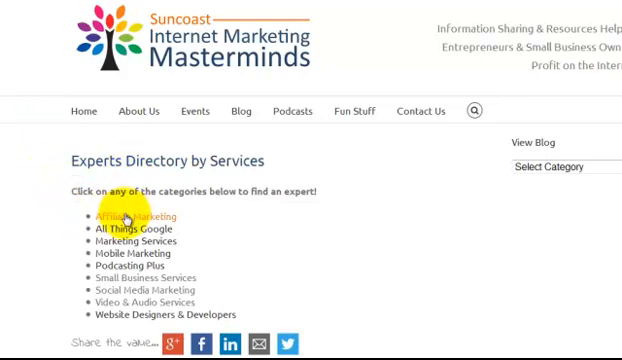
mouse_move(135, 241)
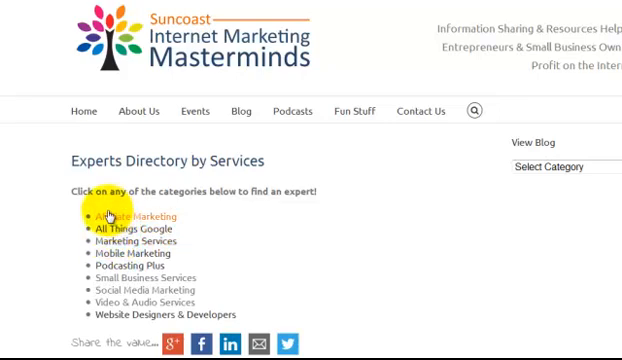
mouse_move(136, 217)
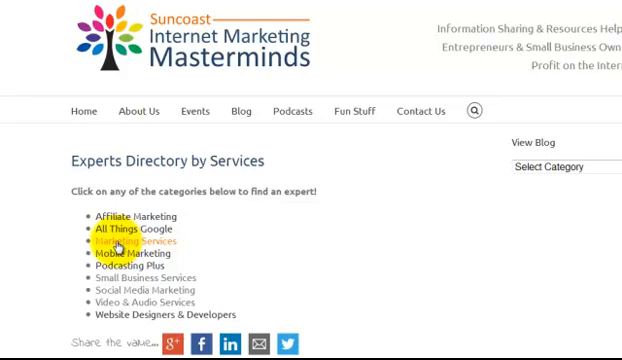
Go to the live Directory Categories page listing the expert categories.
click(134, 241)
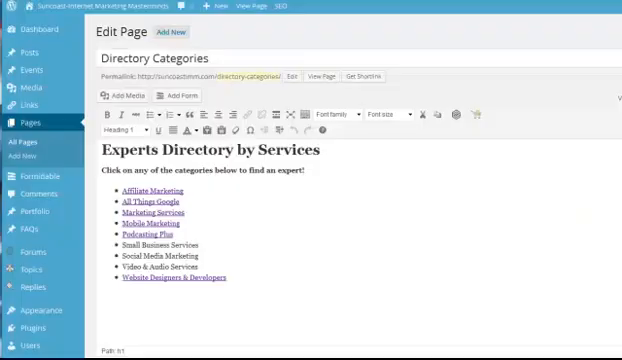
Copy the 'Small Business Services' category name and start a new blank page.
click(178, 31)
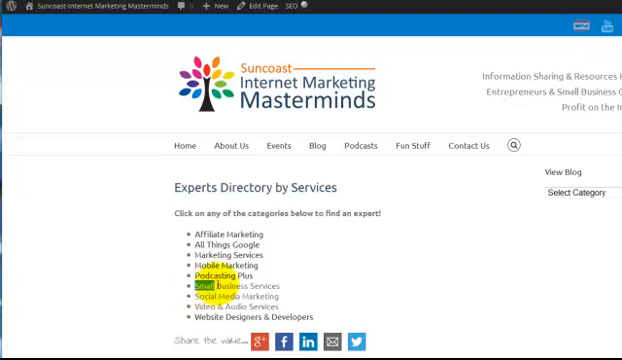
right_click(222, 287)
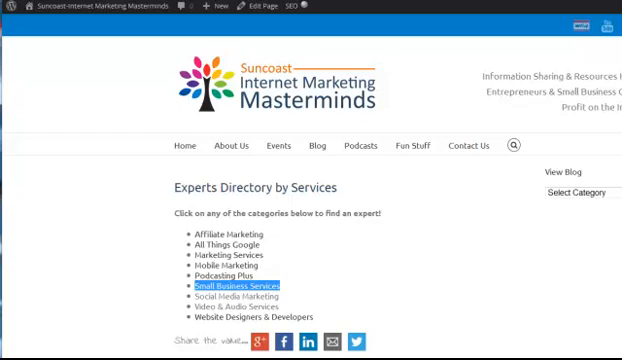
click(211, 8)
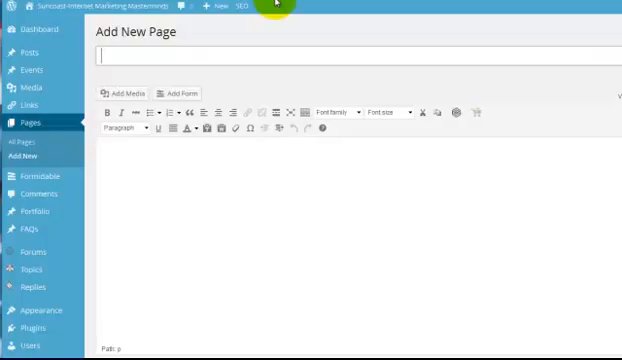
Title the new page 'Small Business Services' and select [connections category_in=x] in the Word document.
text(Small Business Services)
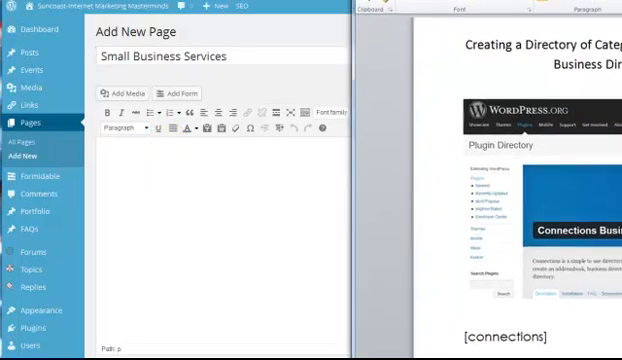
scroll(down, 3)
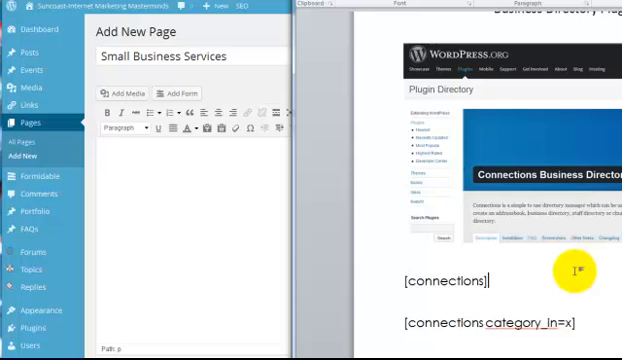
double_click(490, 323)
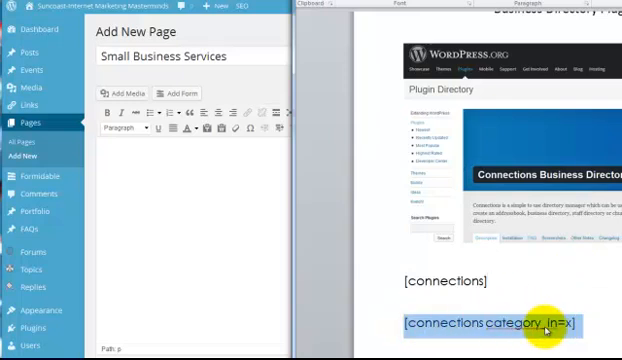
mouse_move(450, 326)
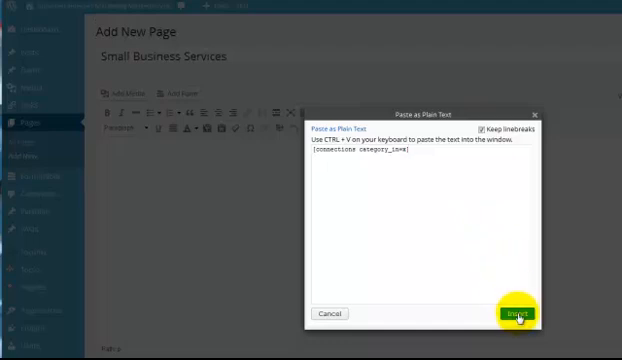
Insert [connections category_in=x] as plain text into the page body, then return to the Dashboard.
click(517, 314)
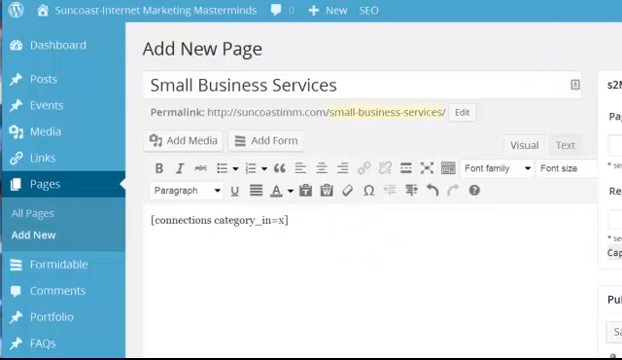
click(45, 44)
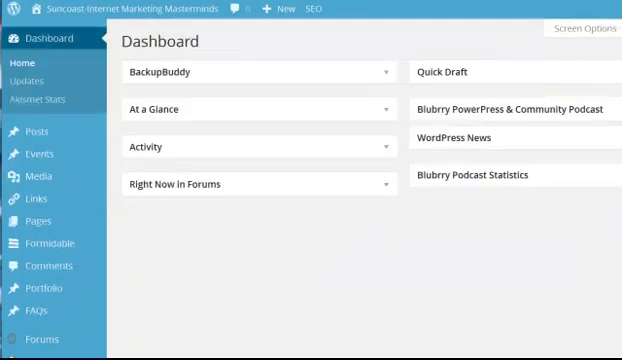
mouse_move(447, 233)
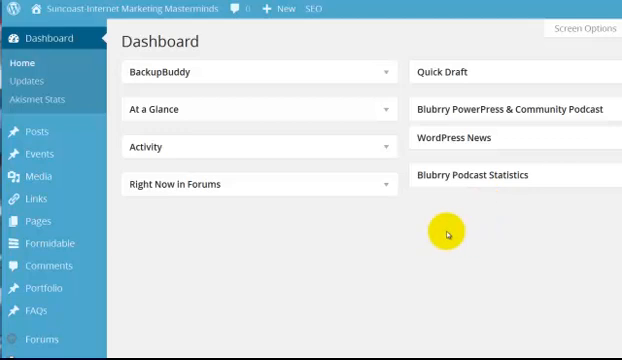
Find ID 7 for Small Business Services in the Connections categories list and start a new page.
scroll(down, 3)
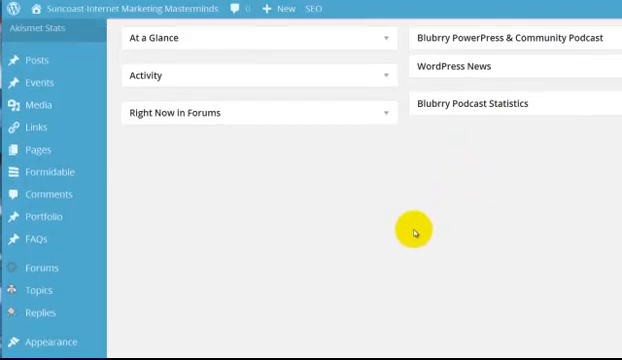
scroll(down, 3)
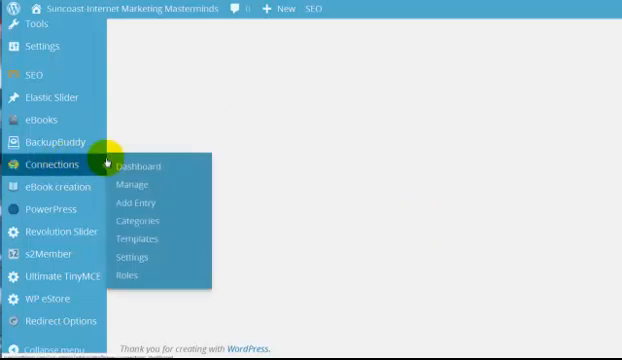
mouse_move(139, 220)
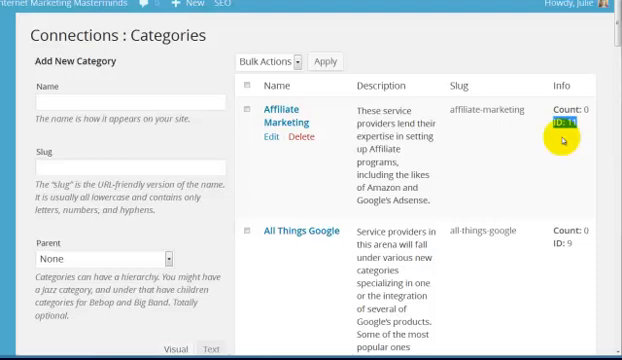
scroll(down, 3)
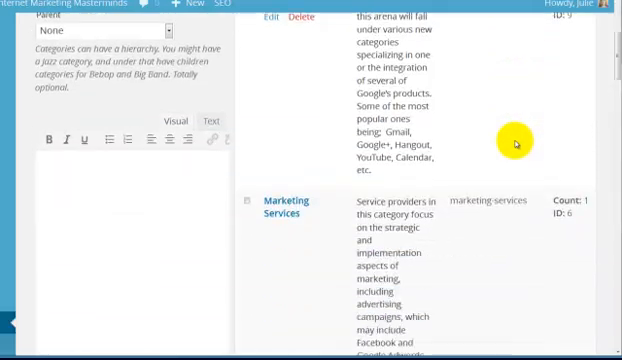
scroll(down, 3)
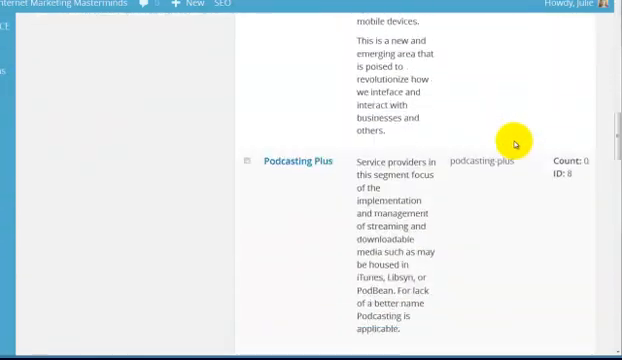
scroll(down, 3)
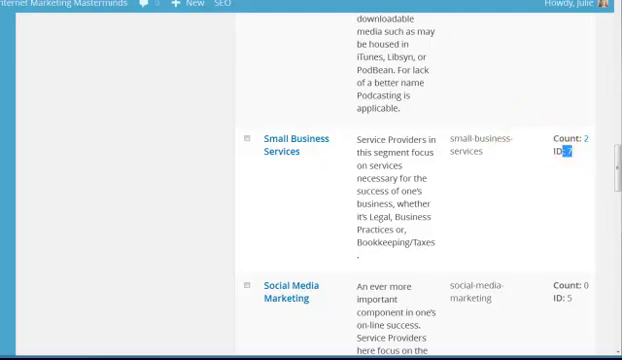
click(288, 143)
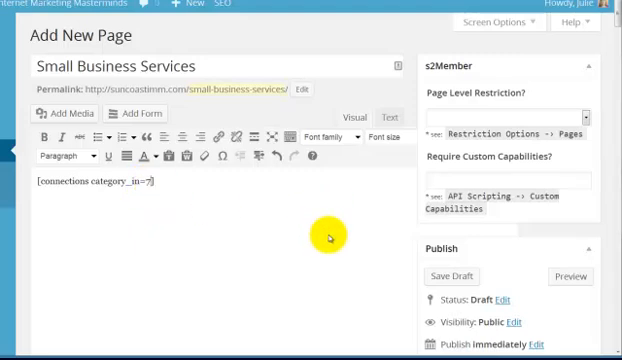
Publish the Small Business Services page with [connections category_in=7] and view it live.
scroll(down, 3)
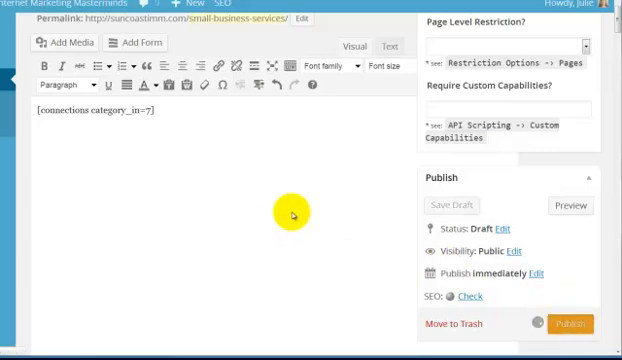
click(567, 323)
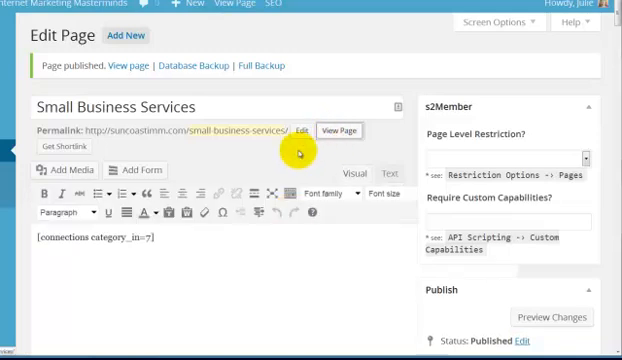
click(341, 131)
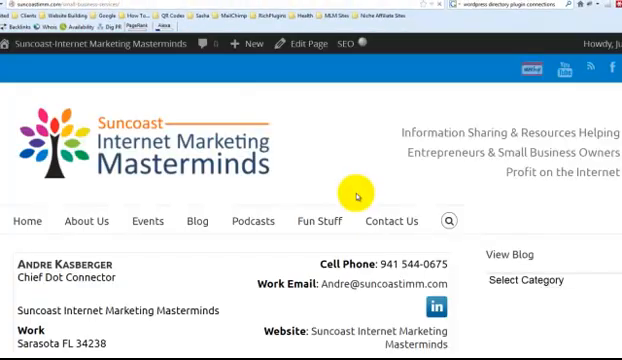
scroll(down, 3)
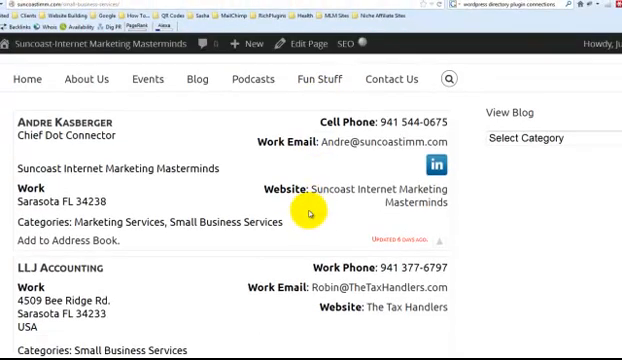
scroll(down, 3)
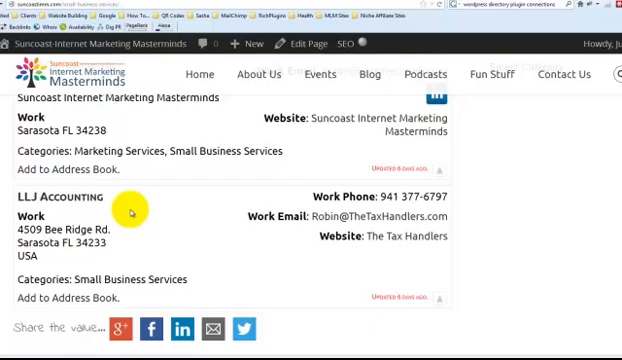
mouse_move(519, 160)
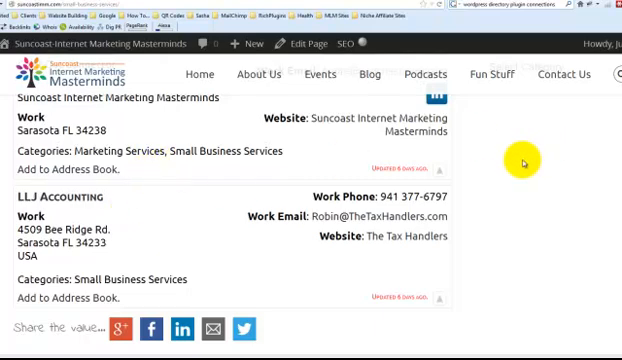
scroll(up, 3)
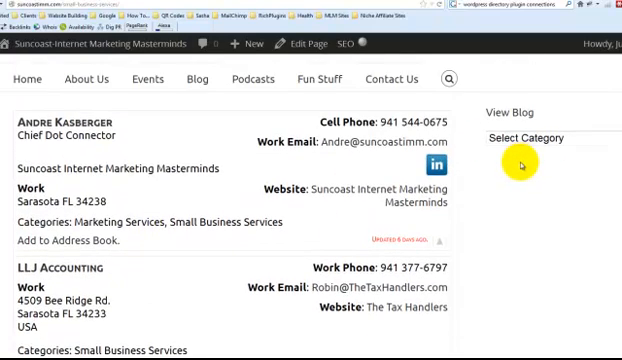
scroll(down, 3)
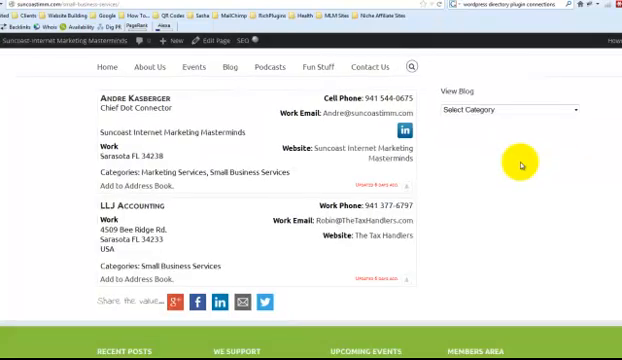
scroll(up, 3)
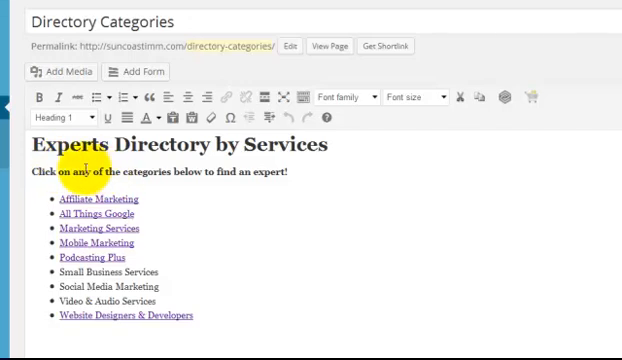
Select the Small Business Services bullet and paste the new page's URL as its link target.
double_click(284, 146)
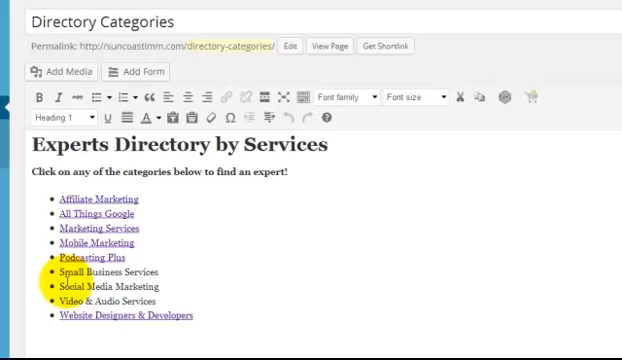
double_click(105, 273)
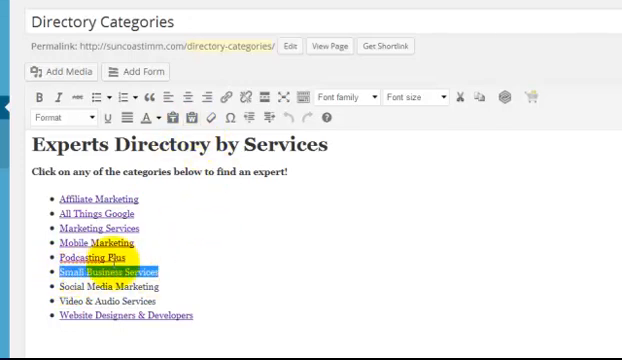
mouse_move(224, 97)
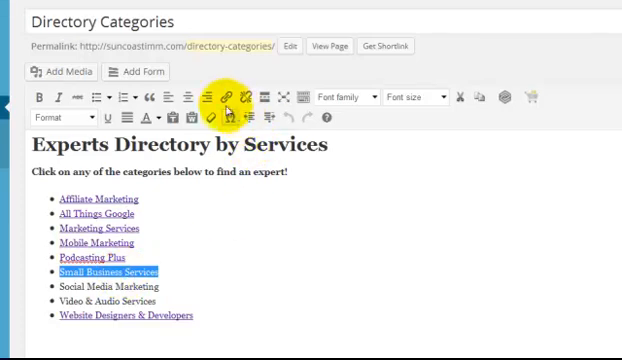
click(227, 97)
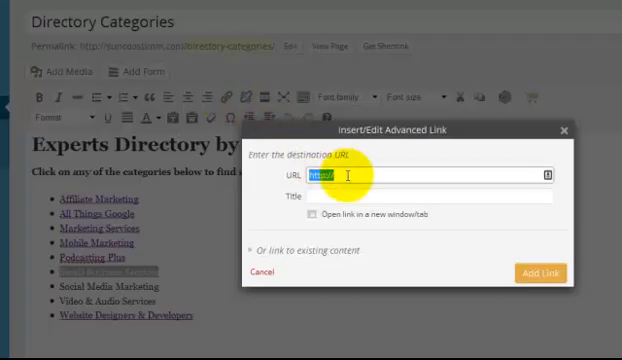
right_click(340, 178)
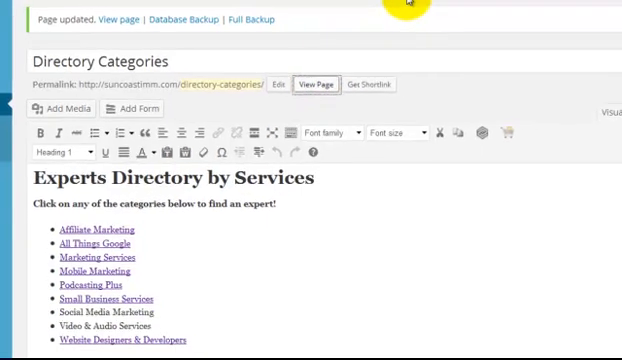
View the live Directory Categories page and browse the Small Business Services listing of two entries.
click(317, 84)
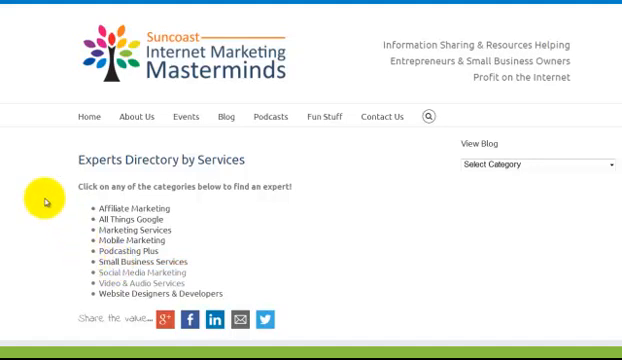
scroll(down, 3)
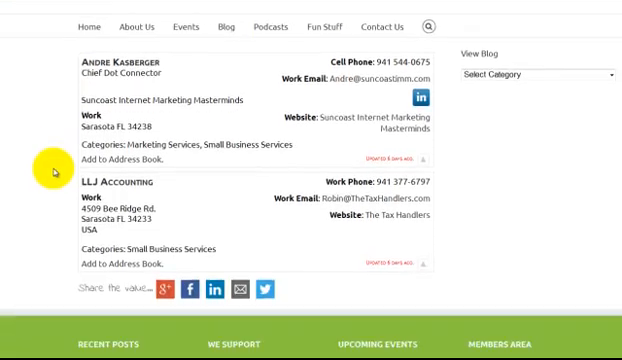
scroll(up, 3)
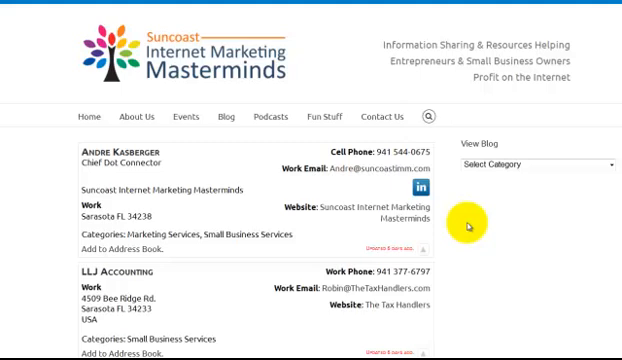
mouse_move(468, 232)
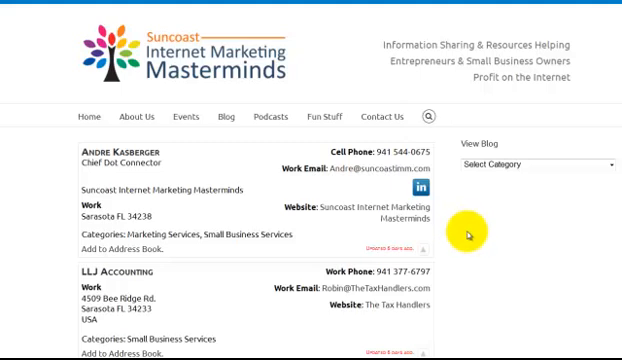